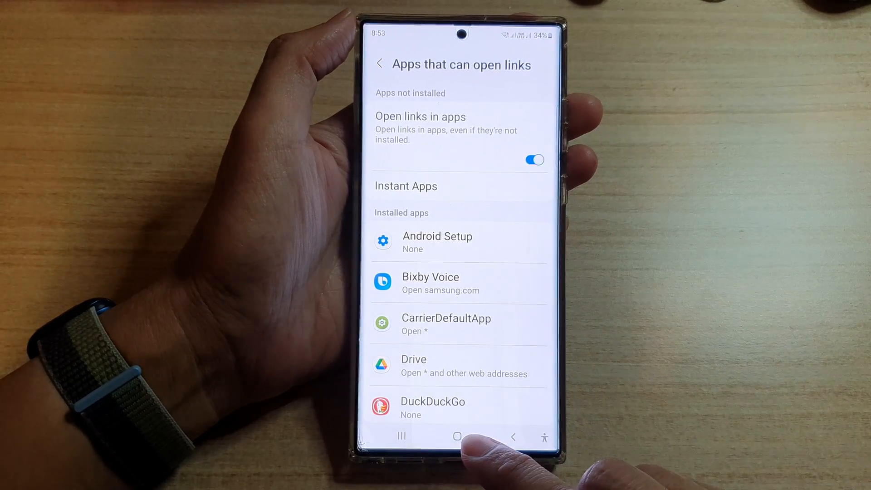
# Return to the home screen before pulling down the quick settings panel
pyautogui.click(456, 436)
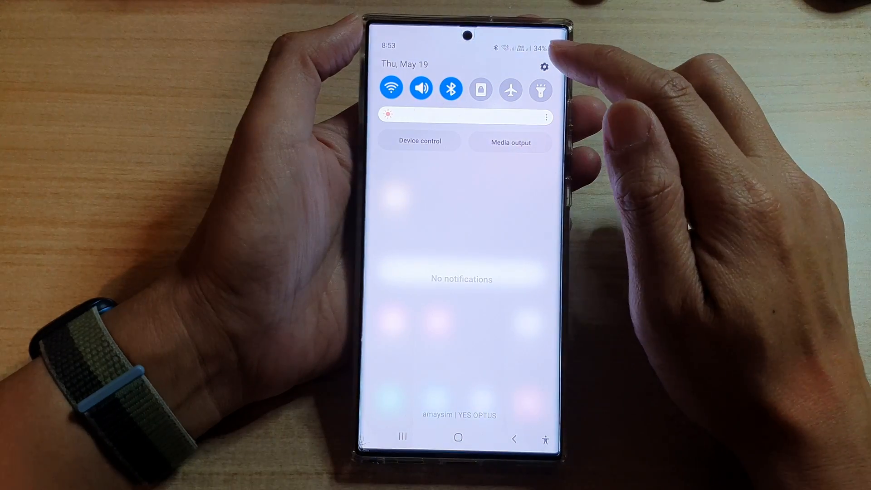
# Go from the panel's Settings gear into the Apps page of Settings
pyautogui.click(544, 66)
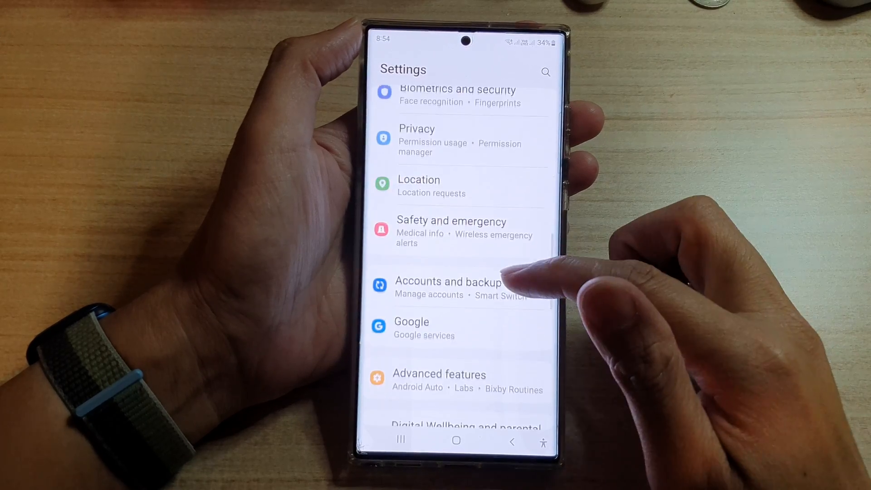
pyautogui.scroll(-3)
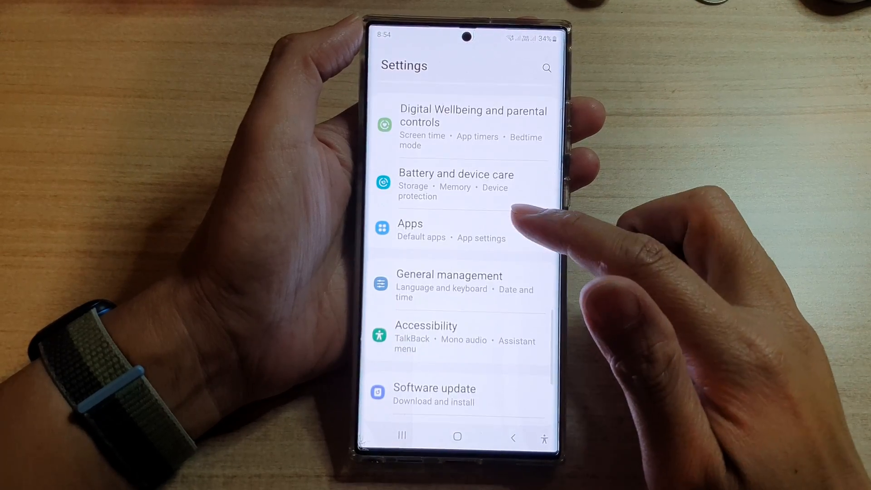
pyautogui.click(409, 224)
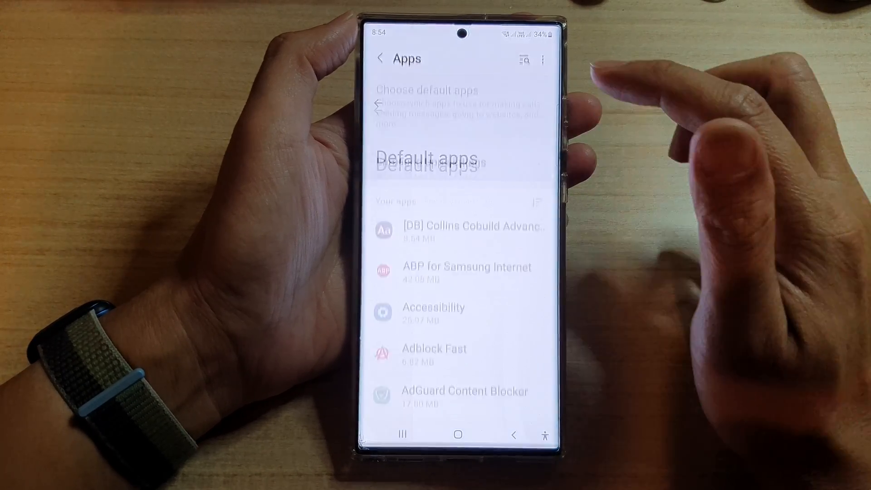
# Under Default apps > Opening links, toggle 'Open links in apps' off then on, and go home
pyautogui.click(427, 161)
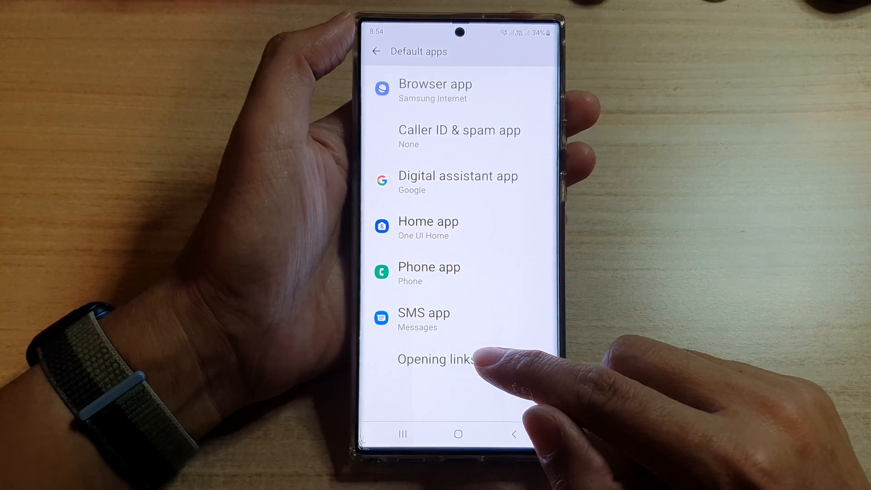
pyautogui.click(435, 360)
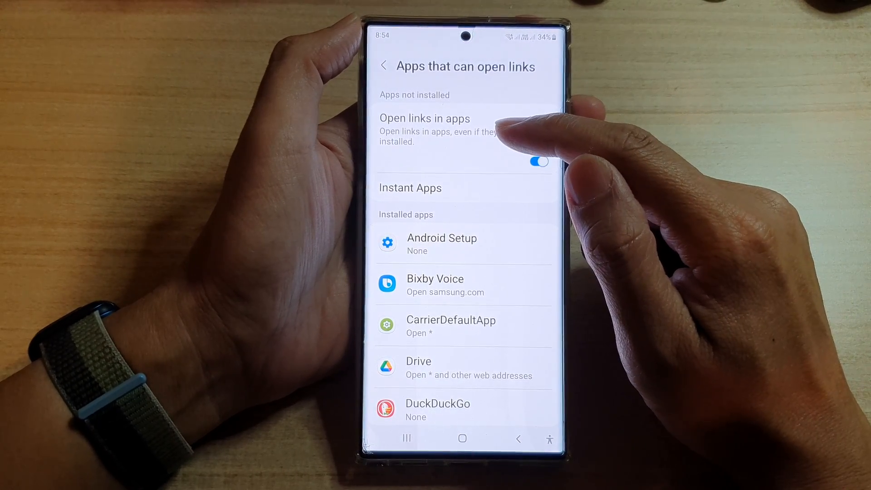
pyautogui.click(536, 162)
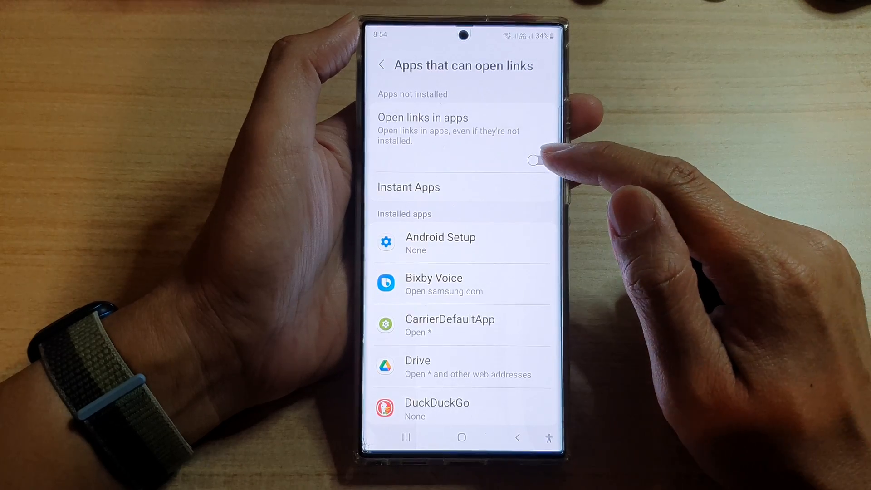
pyautogui.click(535, 160)
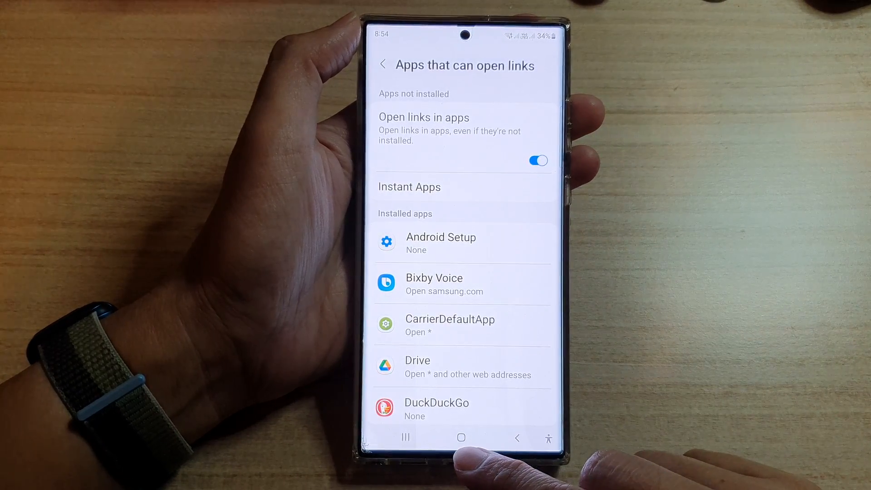
pyautogui.click(461, 437)
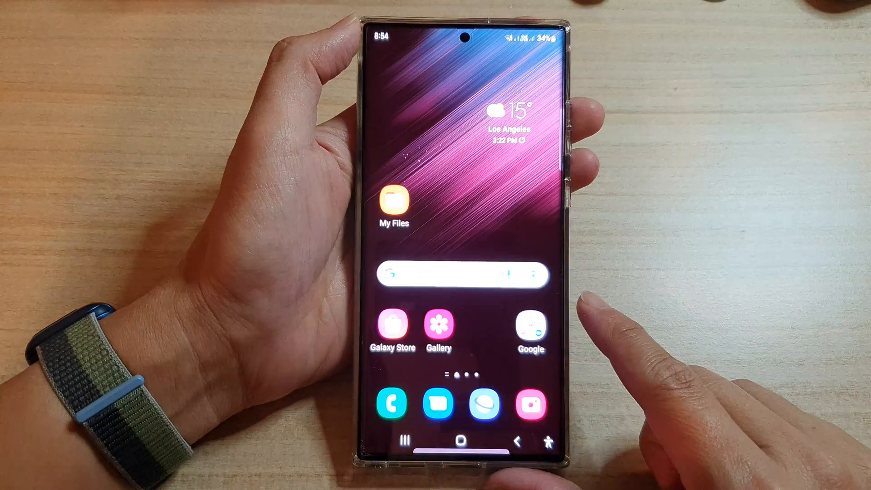